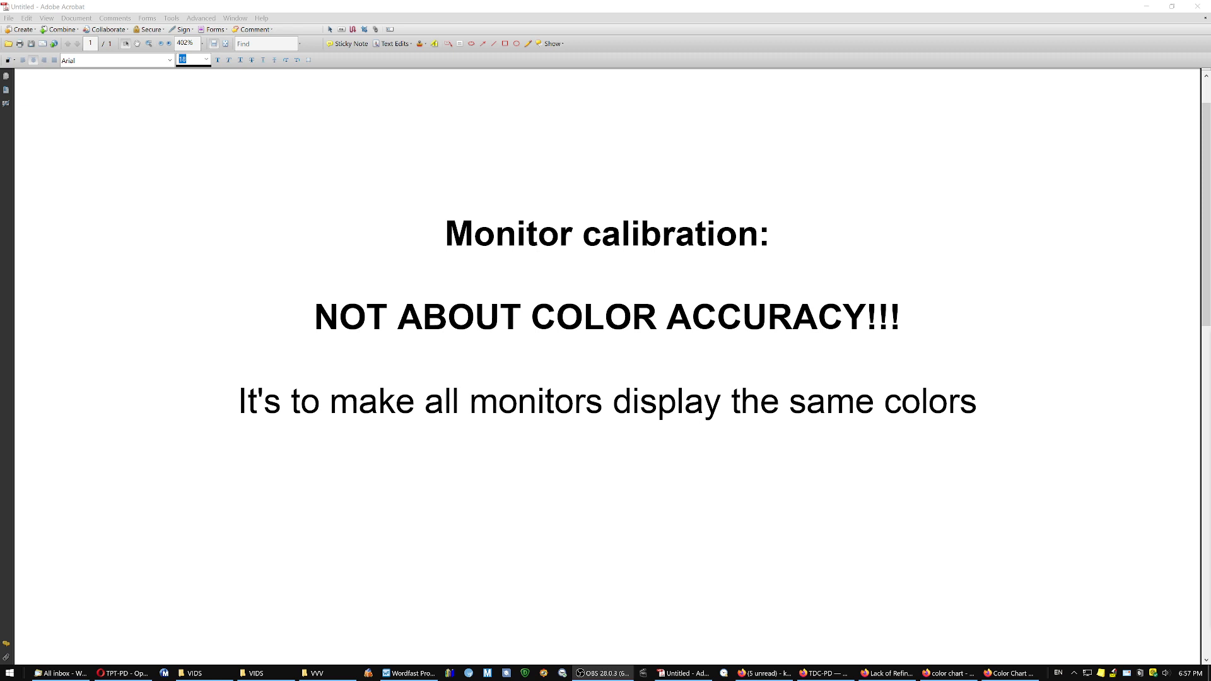
Bring the htmlcolorcodes.com color chart page with its swatch grid to the front
left_click(1015, 673)
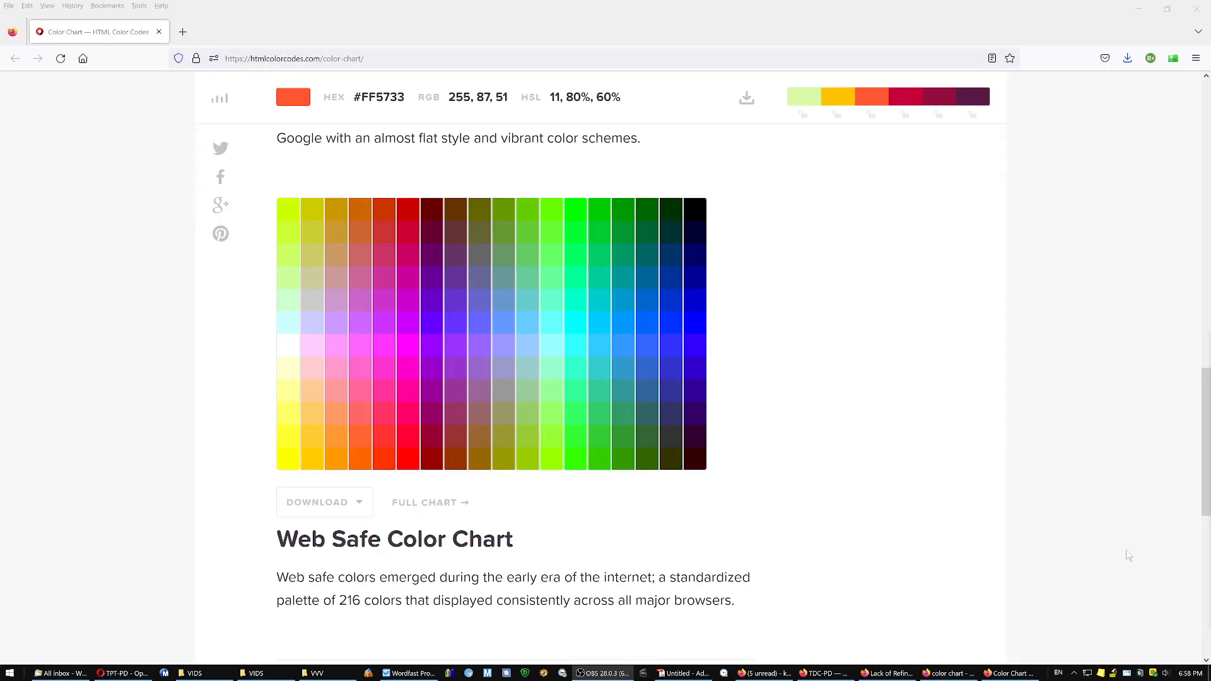
mouse_move(221, 370)
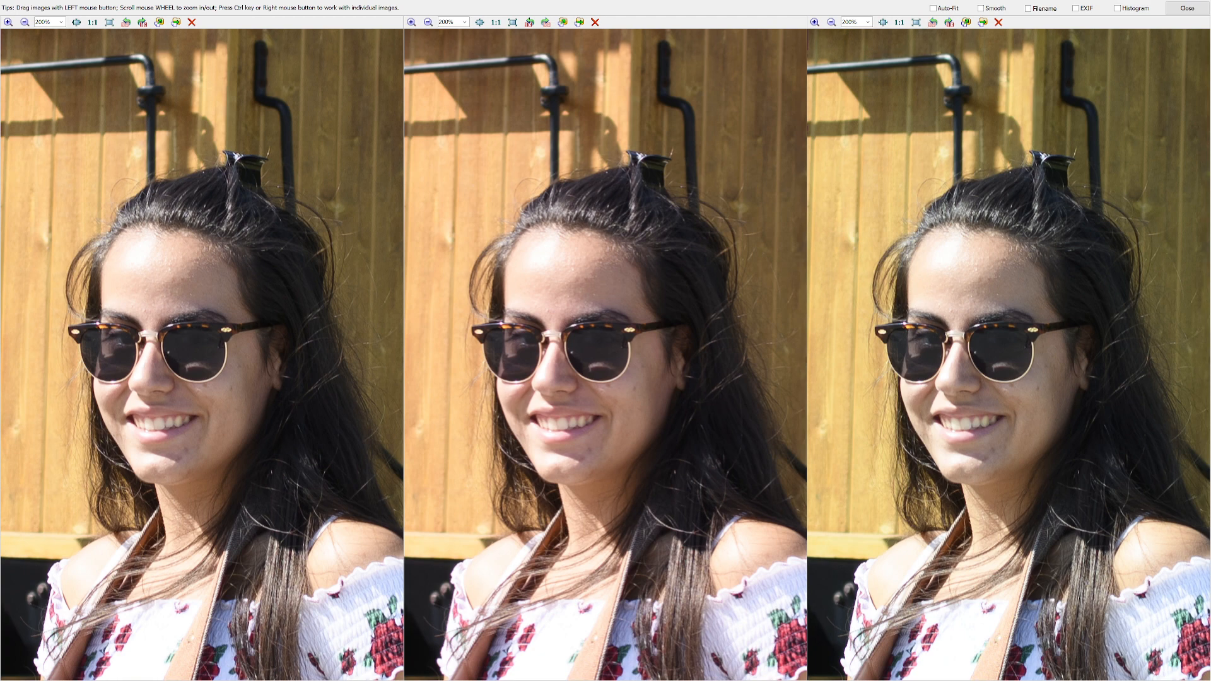
mouse_move(1087, 447)
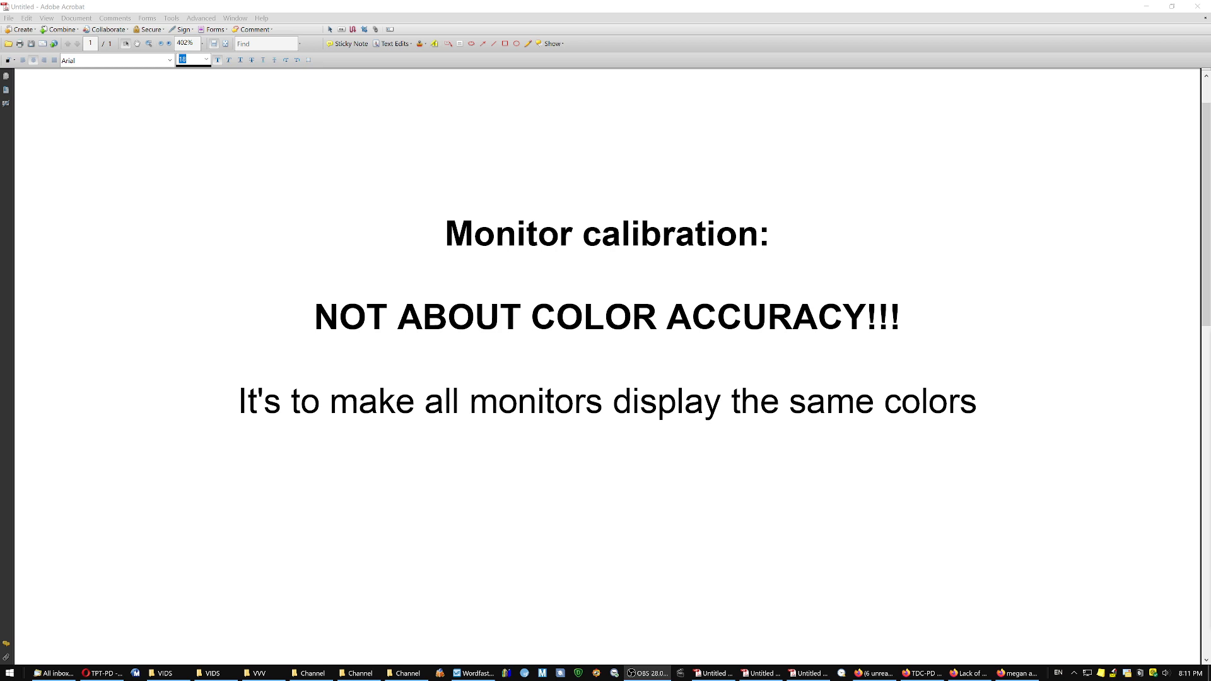
Add the text 'in the same ratios!' to the slide
type("in the same ratios!")
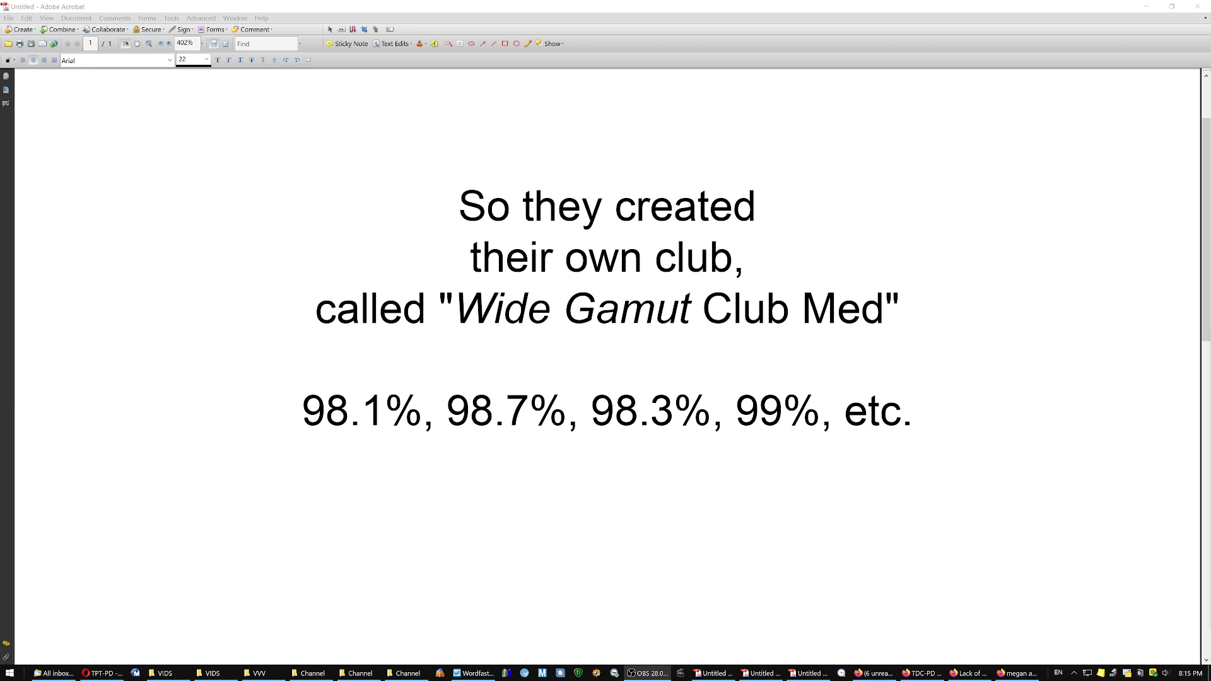
type("AdobeRGB (... about 90%???)")
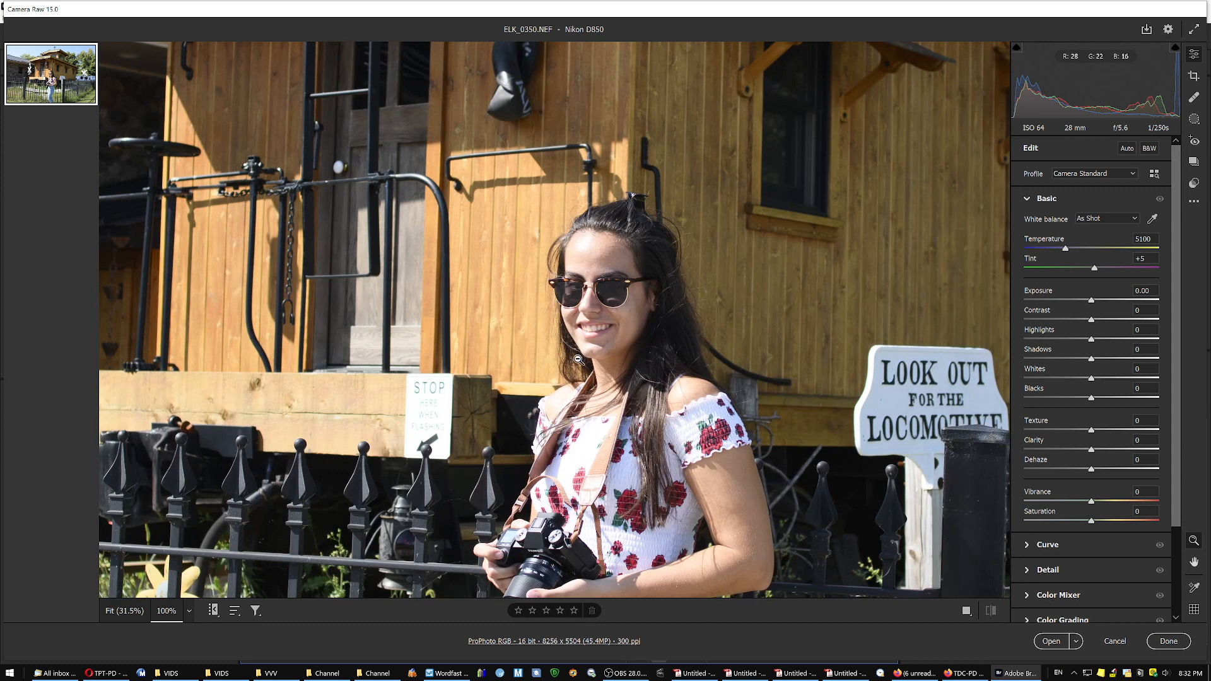
mouse_move(579, 361)
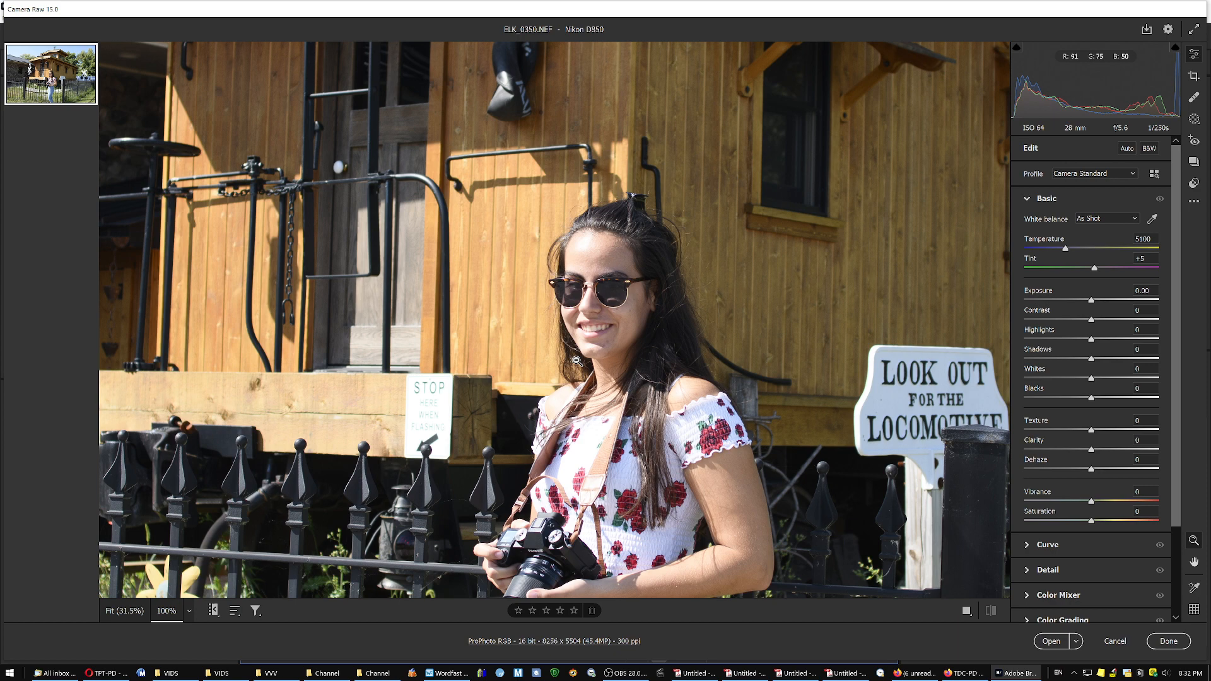
Shift the locomotive photo's tint toward green, from +5 to -16
left_click_drag(1115, 268, 1080, 267)
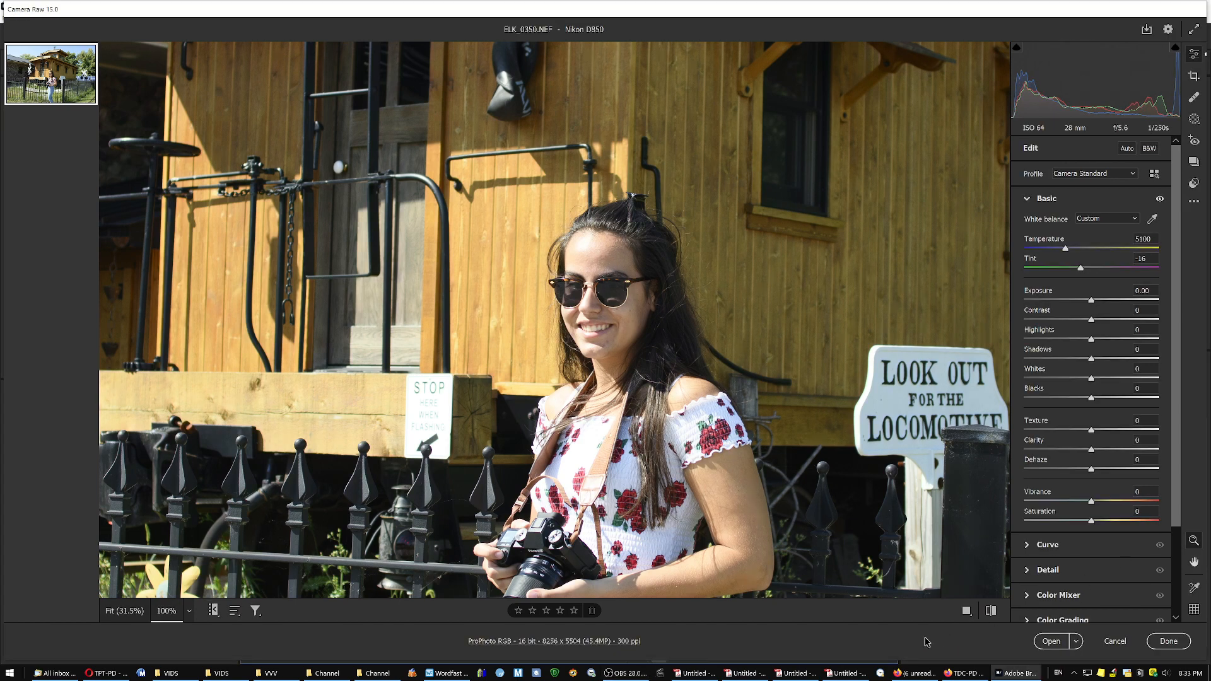
mouse_move(1124, 615)
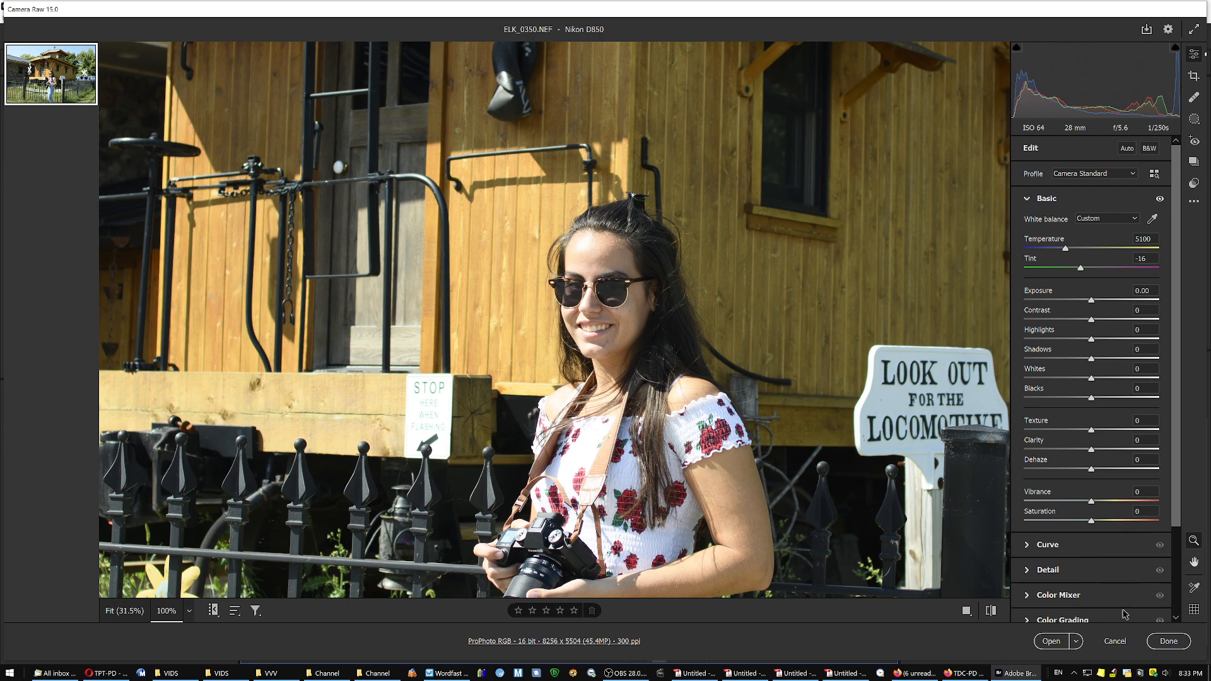
Show the before and after tint versions side by side
left_click(990, 611)
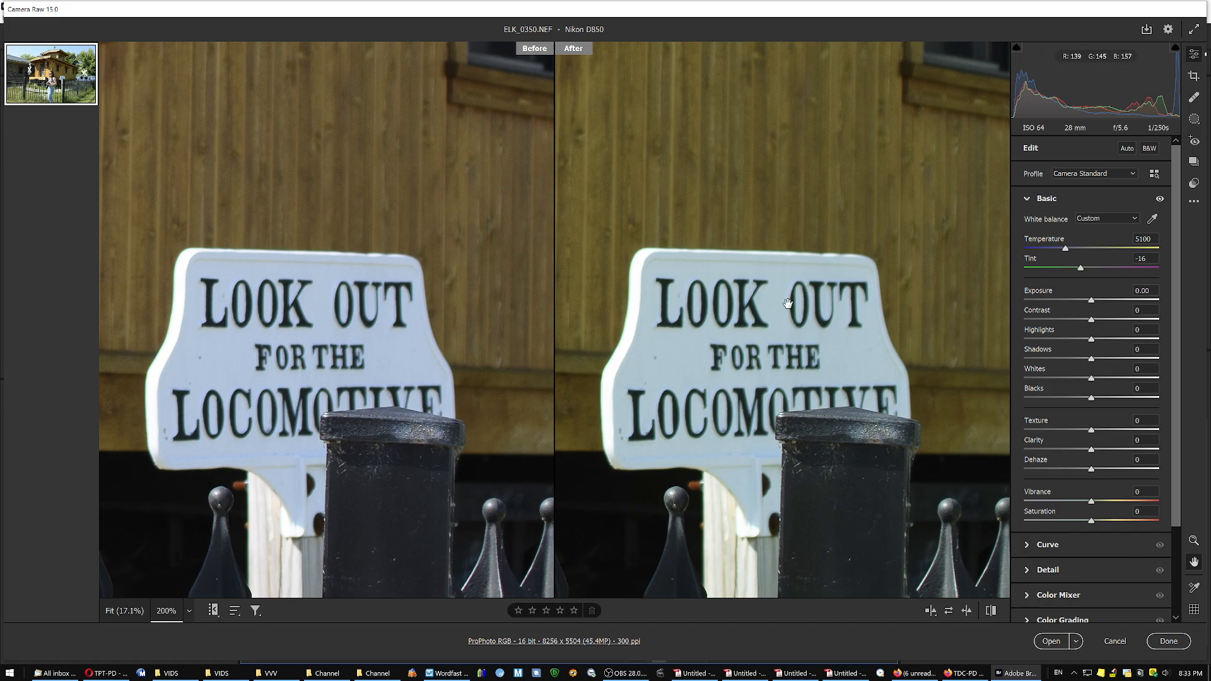
mouse_move(747, 309)
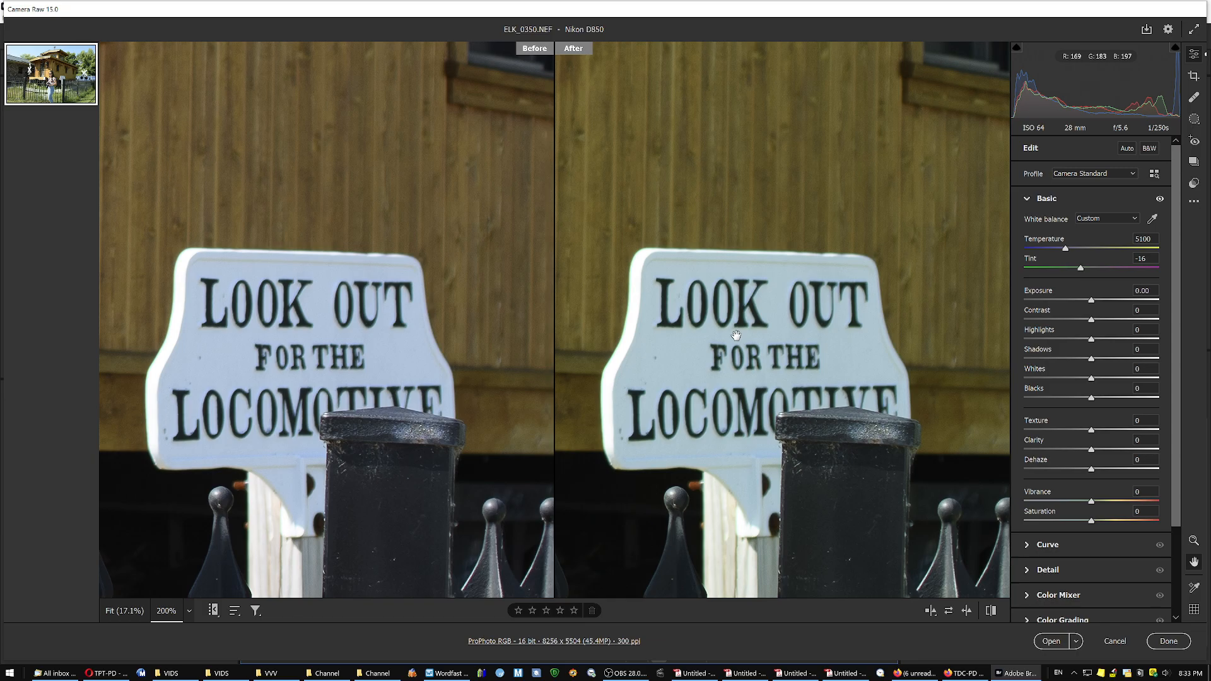
mouse_move(716, 385)
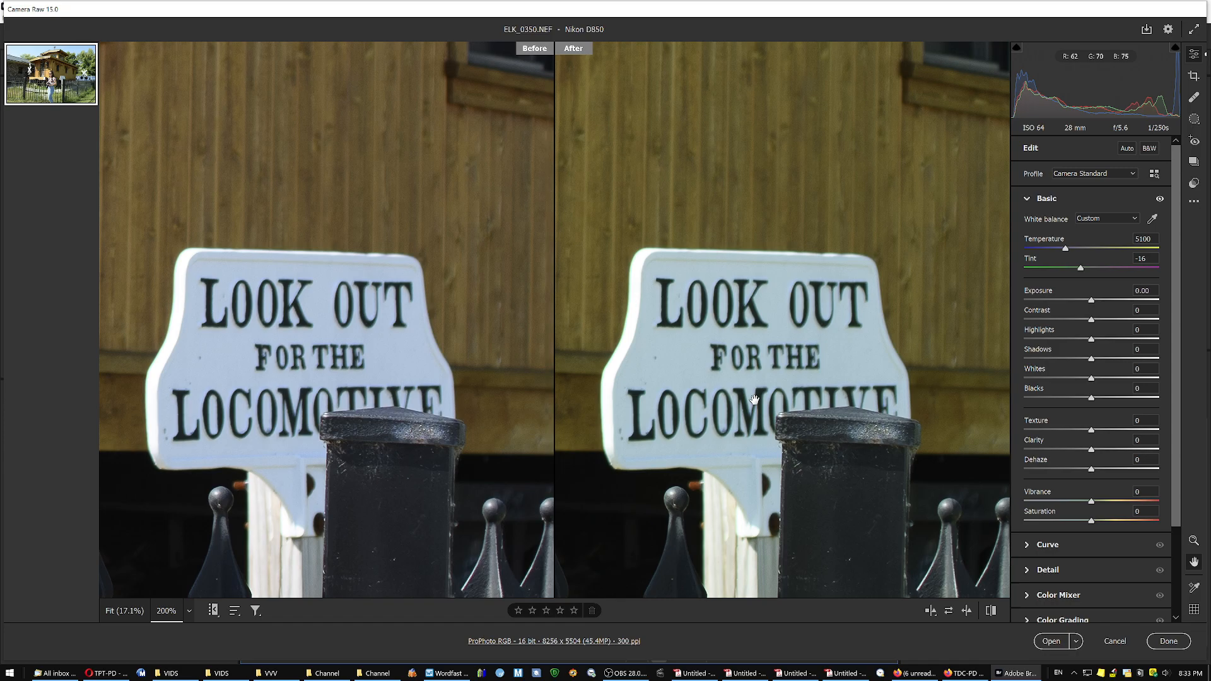
mouse_move(766, 444)
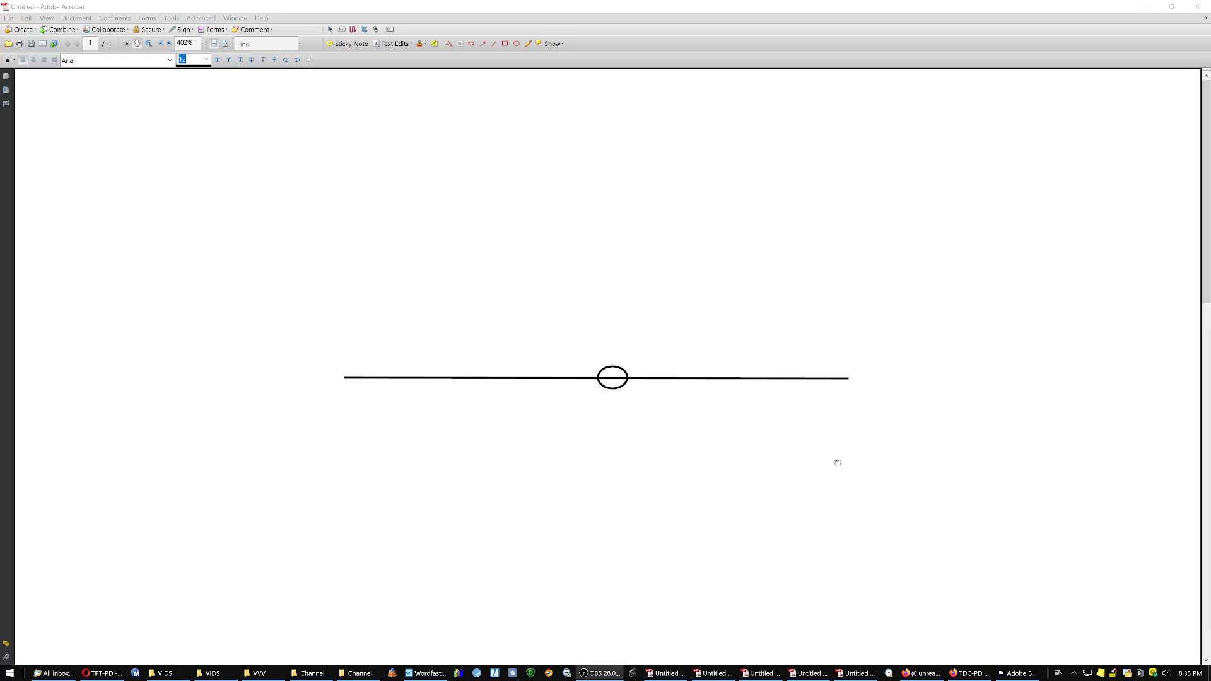
mouse_move(670, 431)
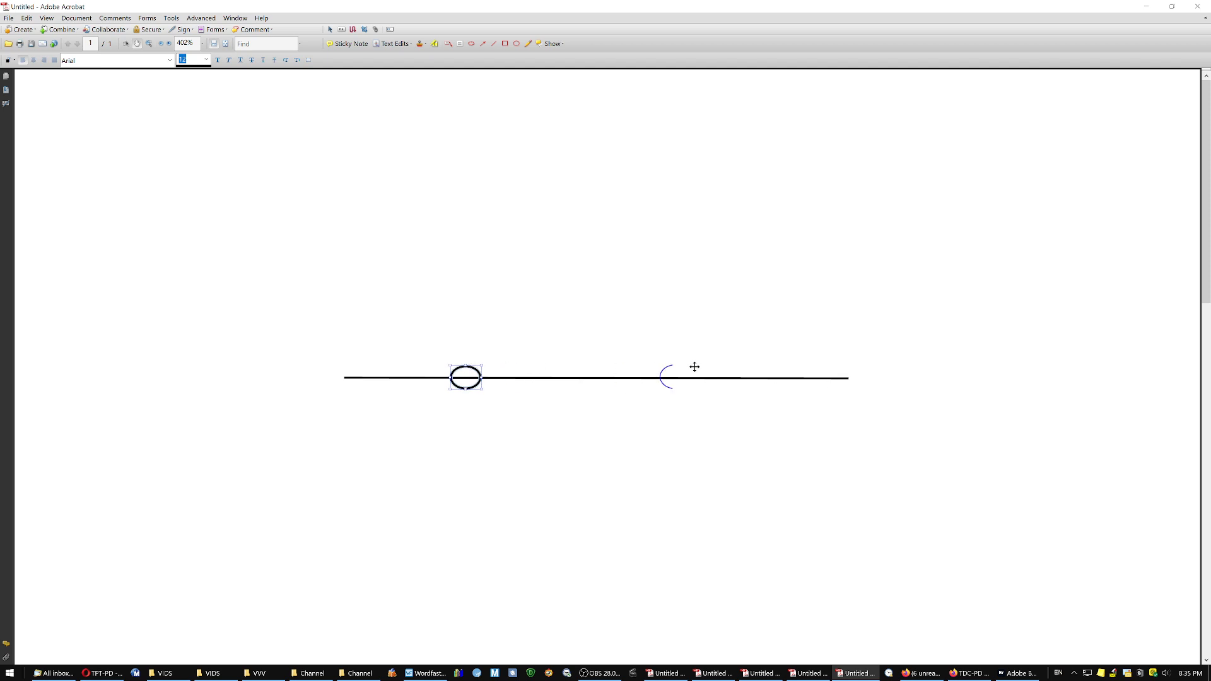
Move the ellipse from the line's middle toward its right end
left_click_drag(465, 378, 789, 378)
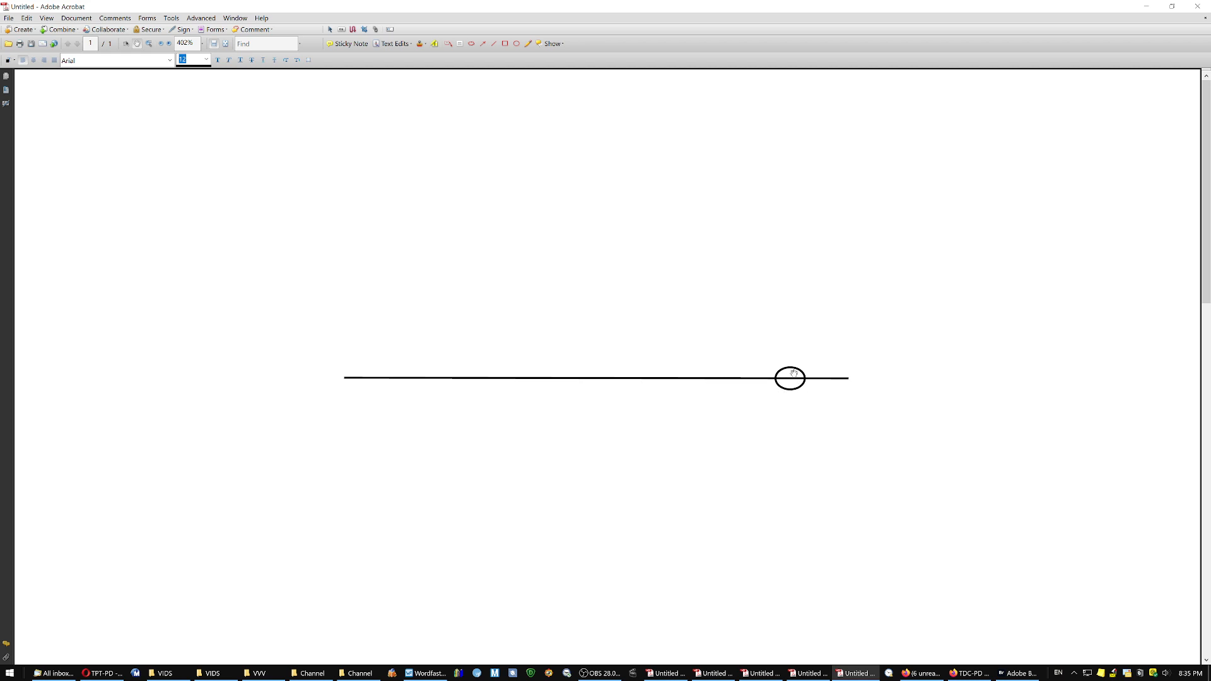
left_click(789, 377)
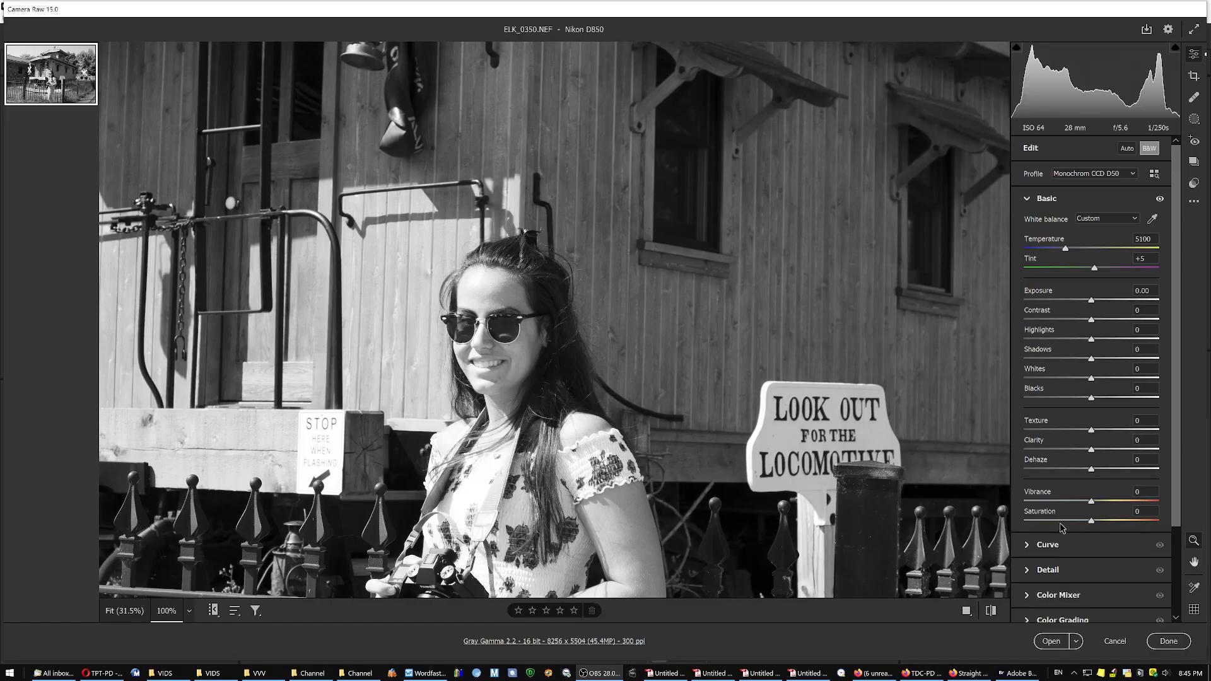
Raise saturation, then darken the Reds luminance to about -9 on the B&W photo
left_click_drag(1090, 522, 1126, 522)
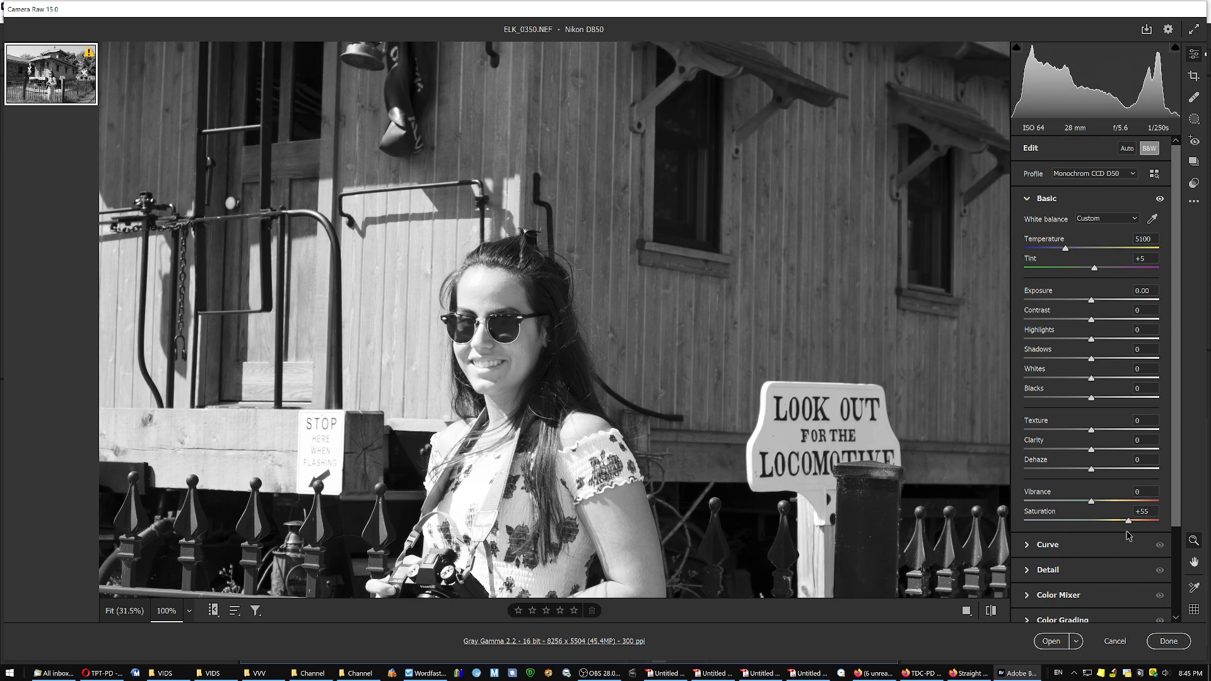
left_click_drag(1105, 521, 1149, 520)
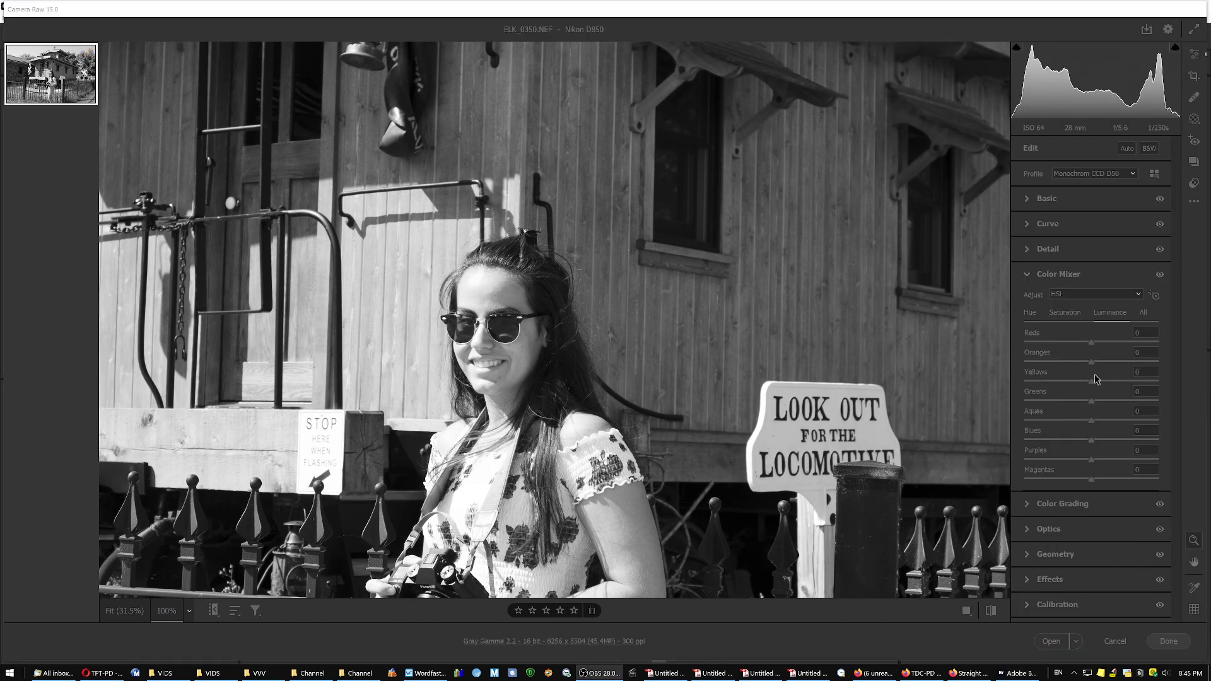
left_click_drag(1091, 341, 1068, 342)
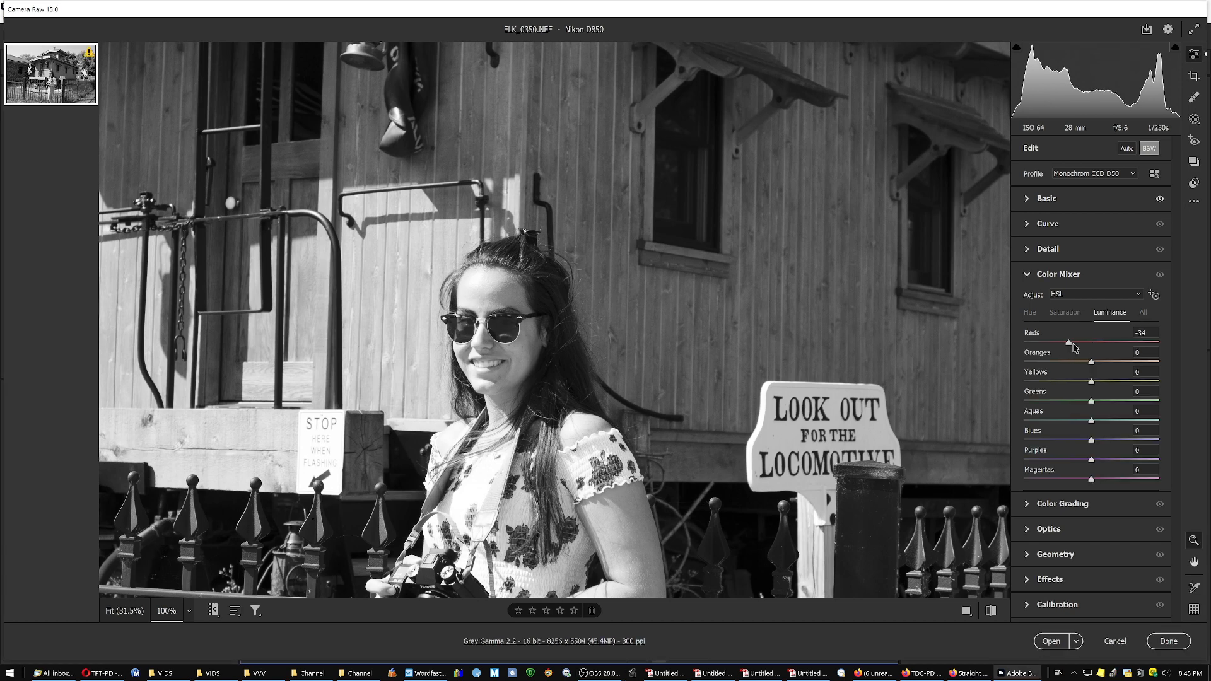
left_click_drag(1069, 341, 1083, 341)
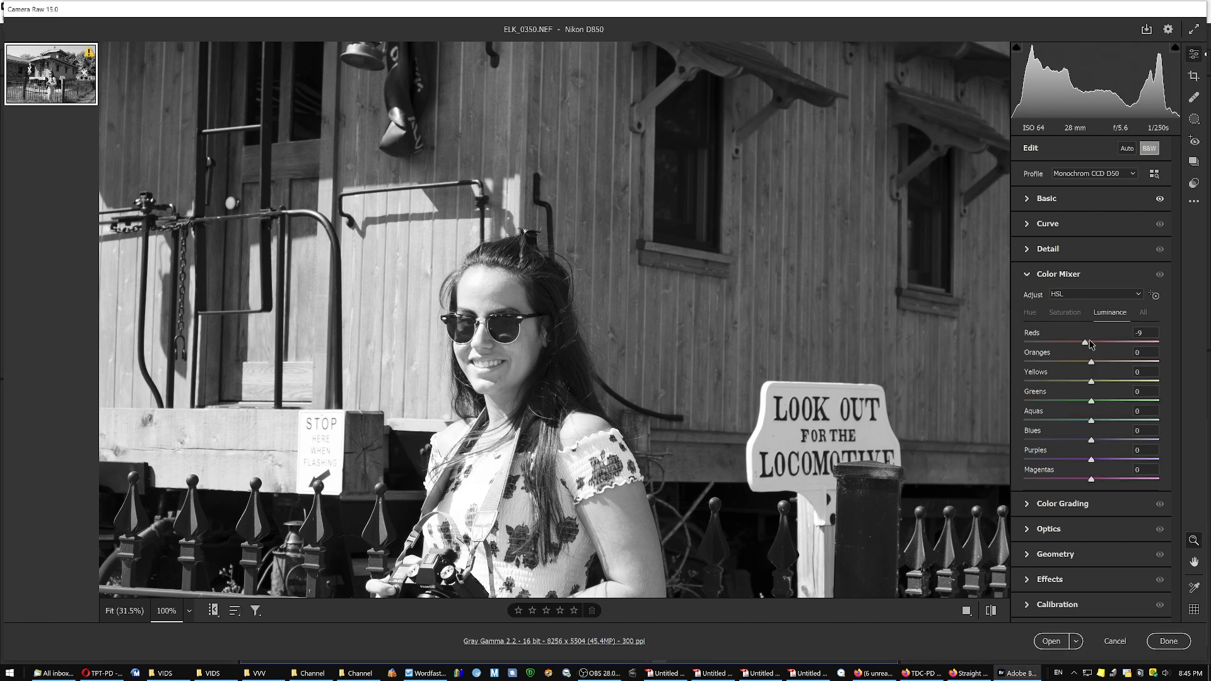
left_click_drag(1084, 342, 1062, 342)
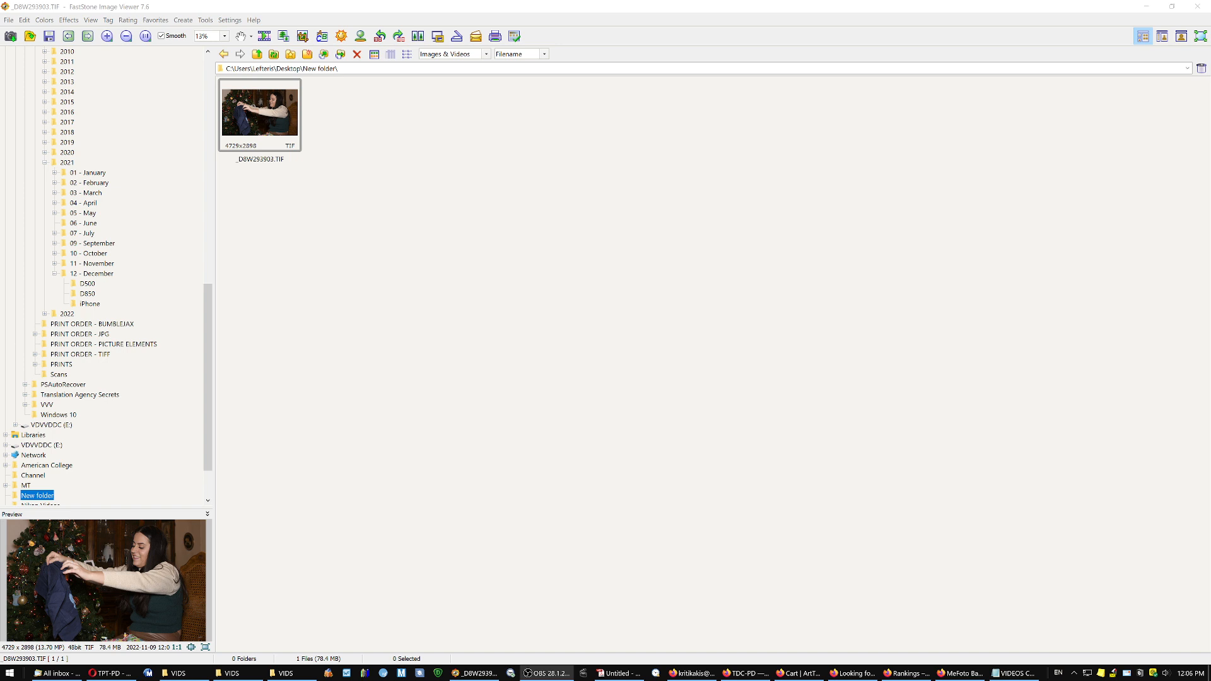
mouse_move(476, 360)
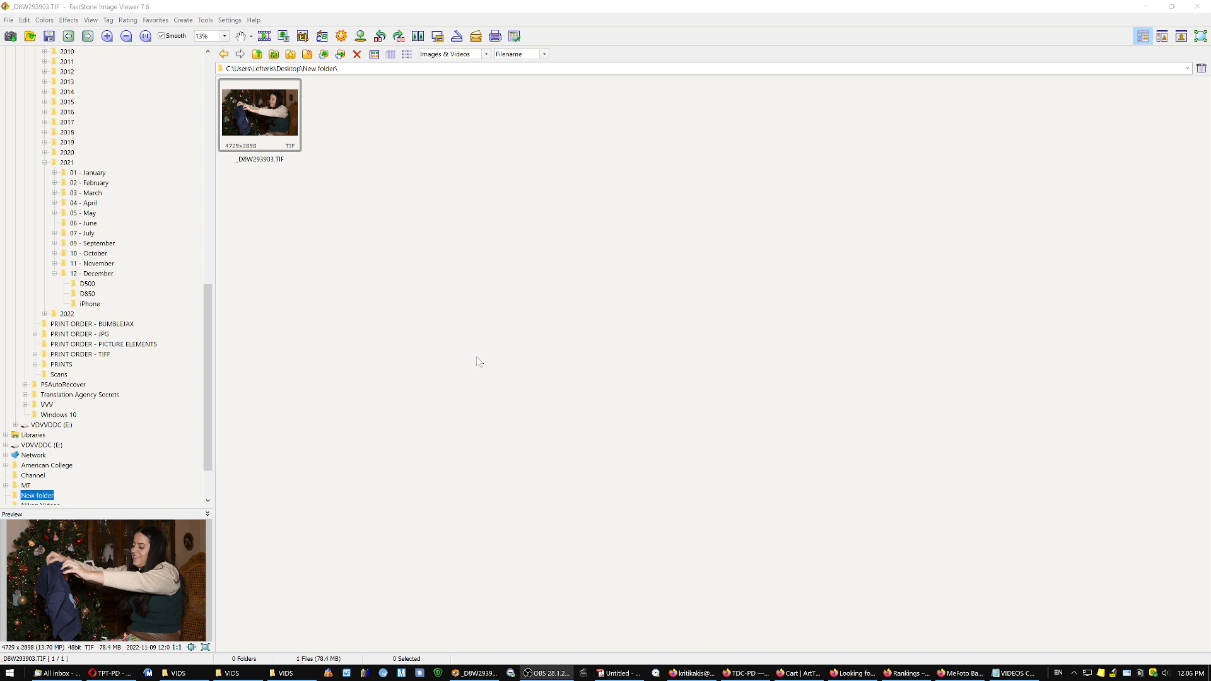
mouse_move(461, 345)
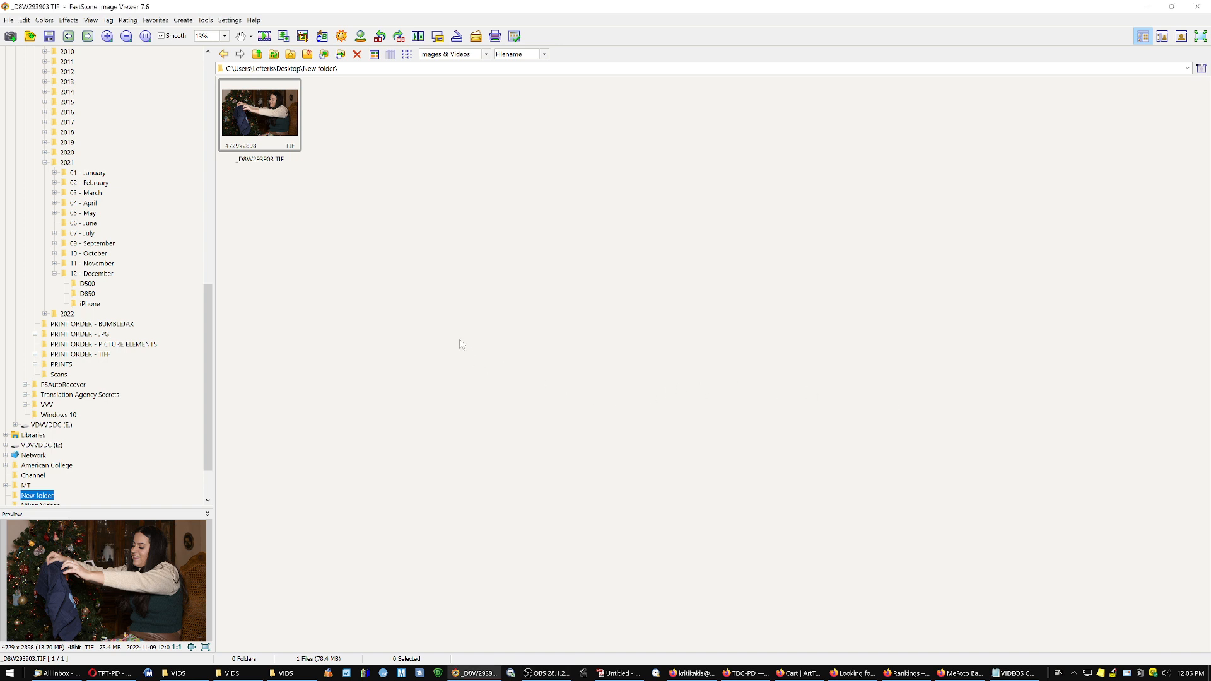
mouse_move(466, 361)
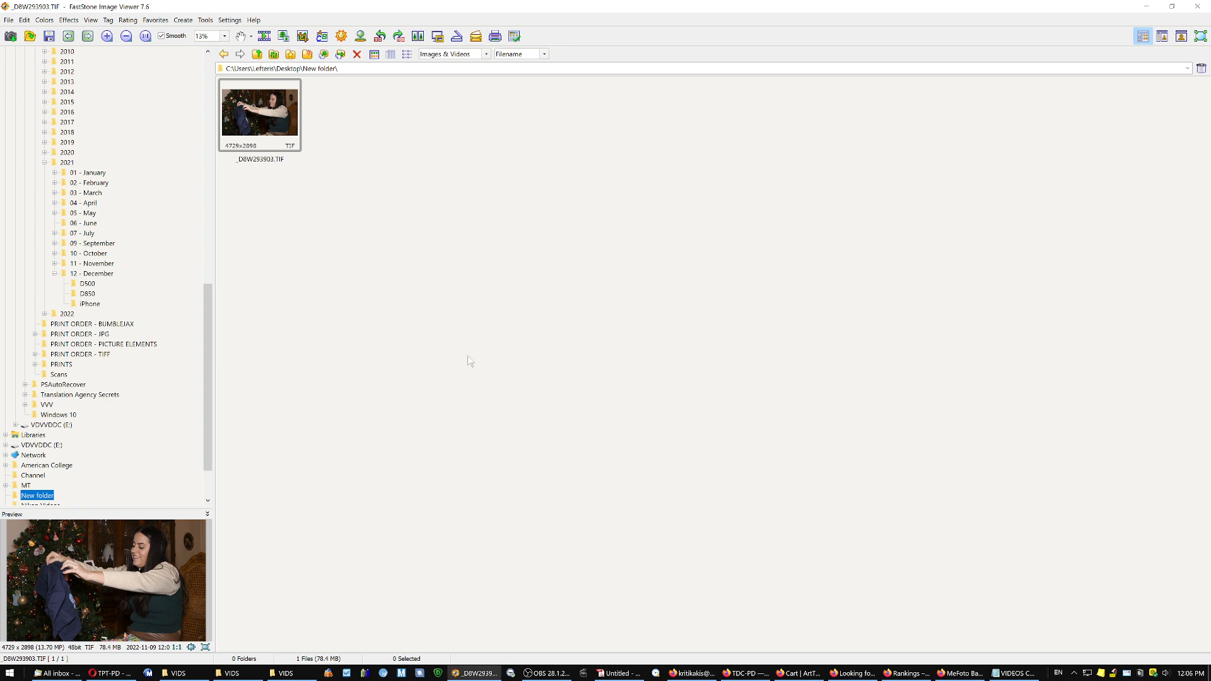
mouse_move(308, 211)
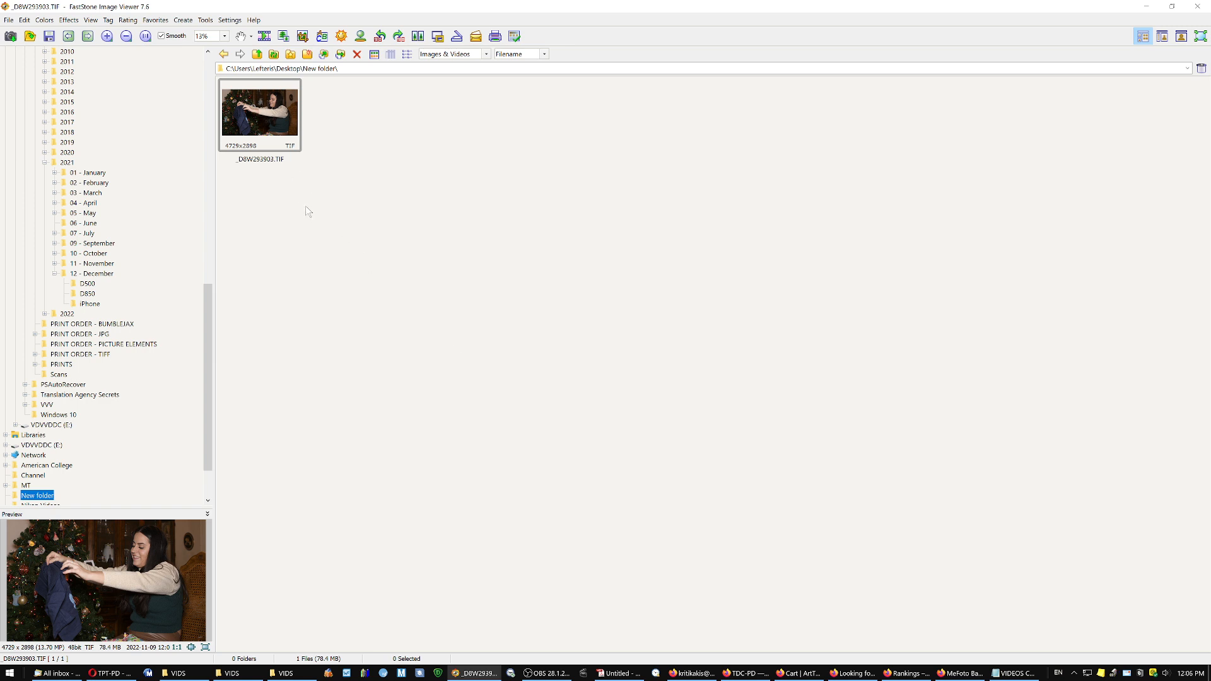
Select the photo and enable the Color Management System in FastStone's CMS settings
left_click(259, 113)
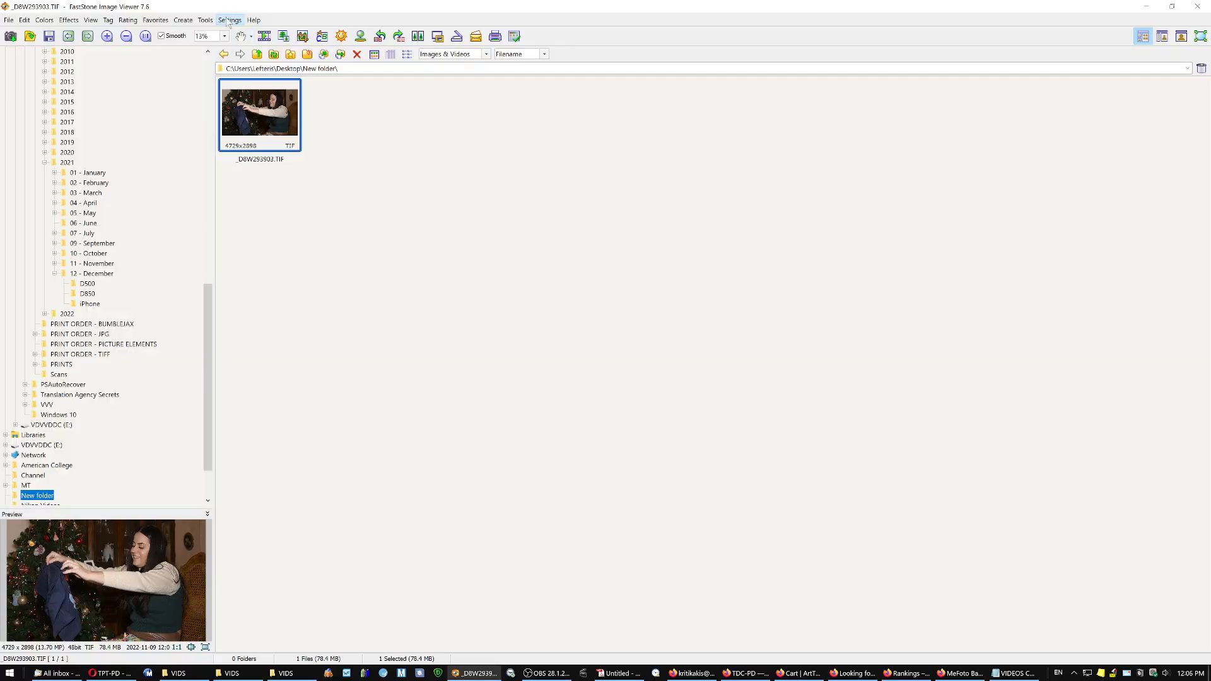
left_click(229, 20)
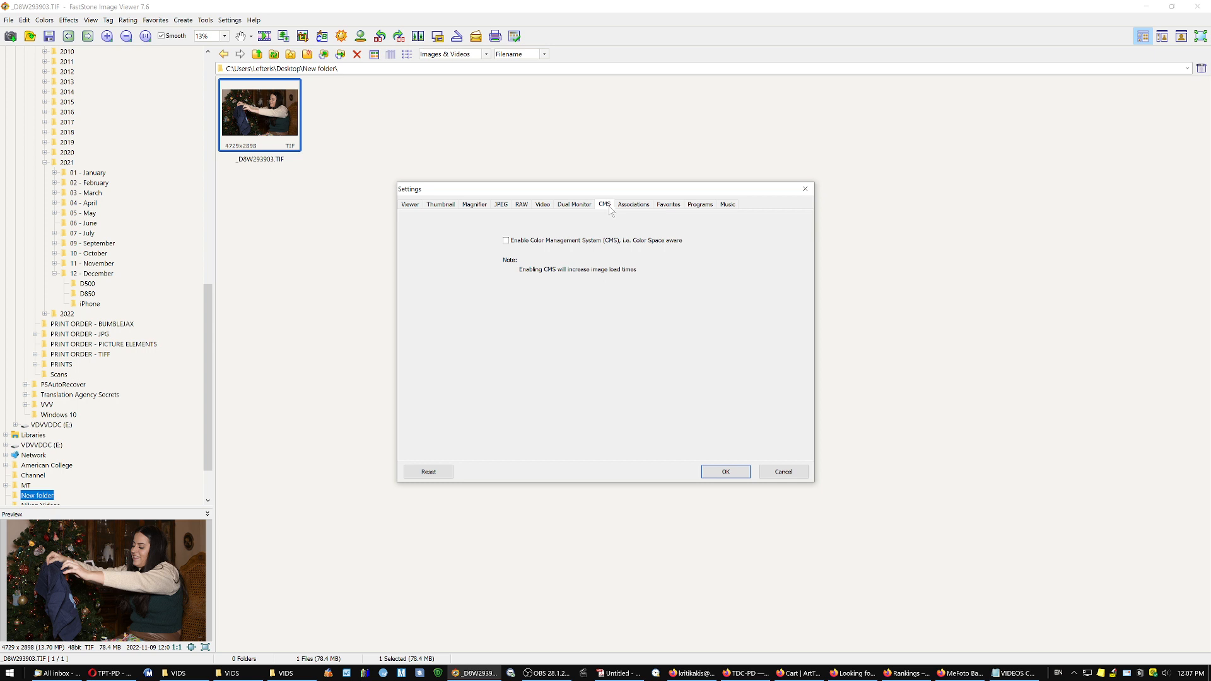
left_click(505, 240)
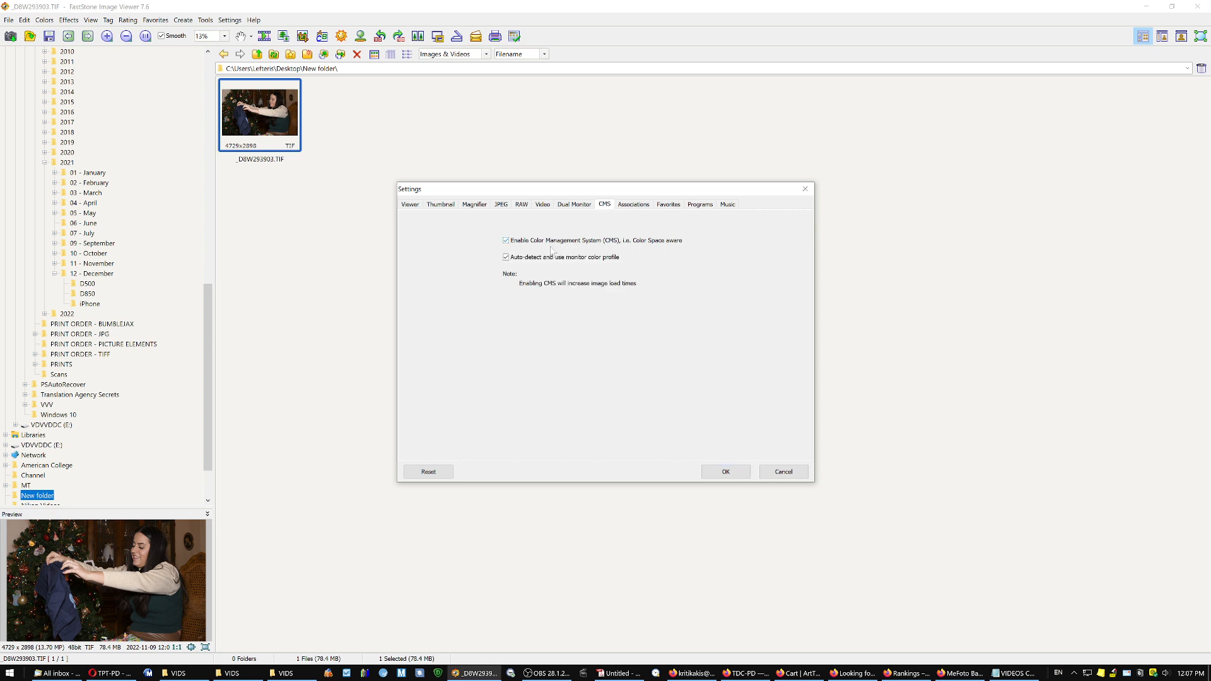
mouse_move(562, 267)
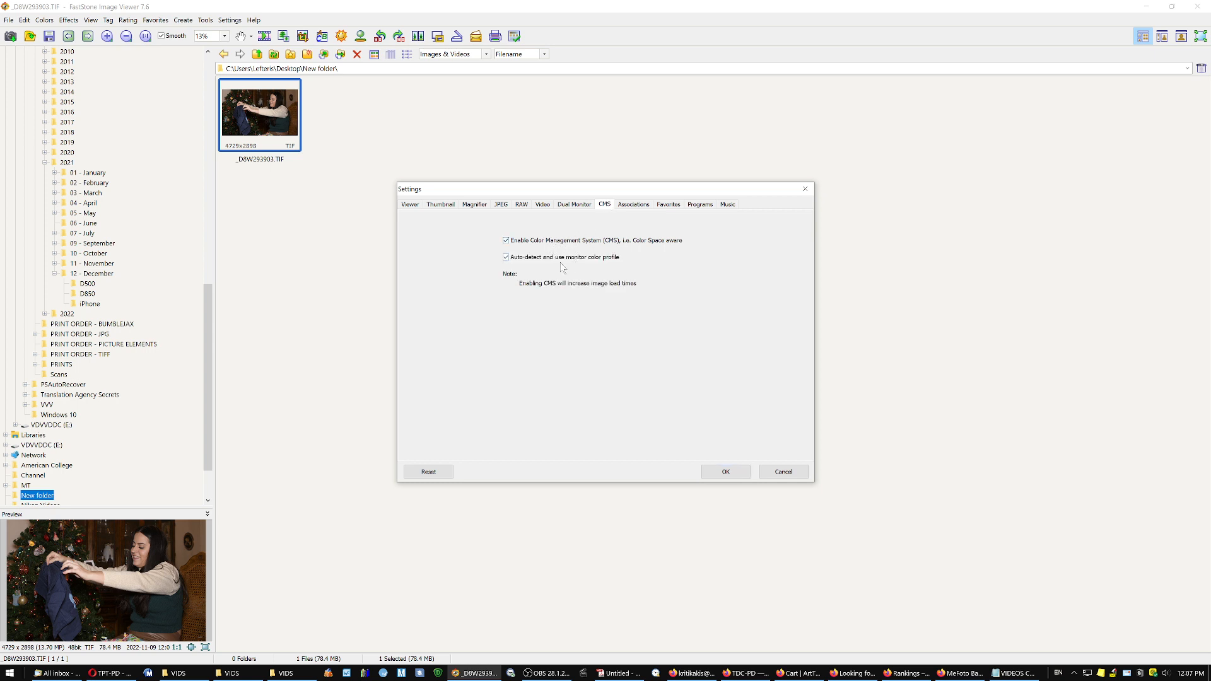
mouse_move(717, 429)
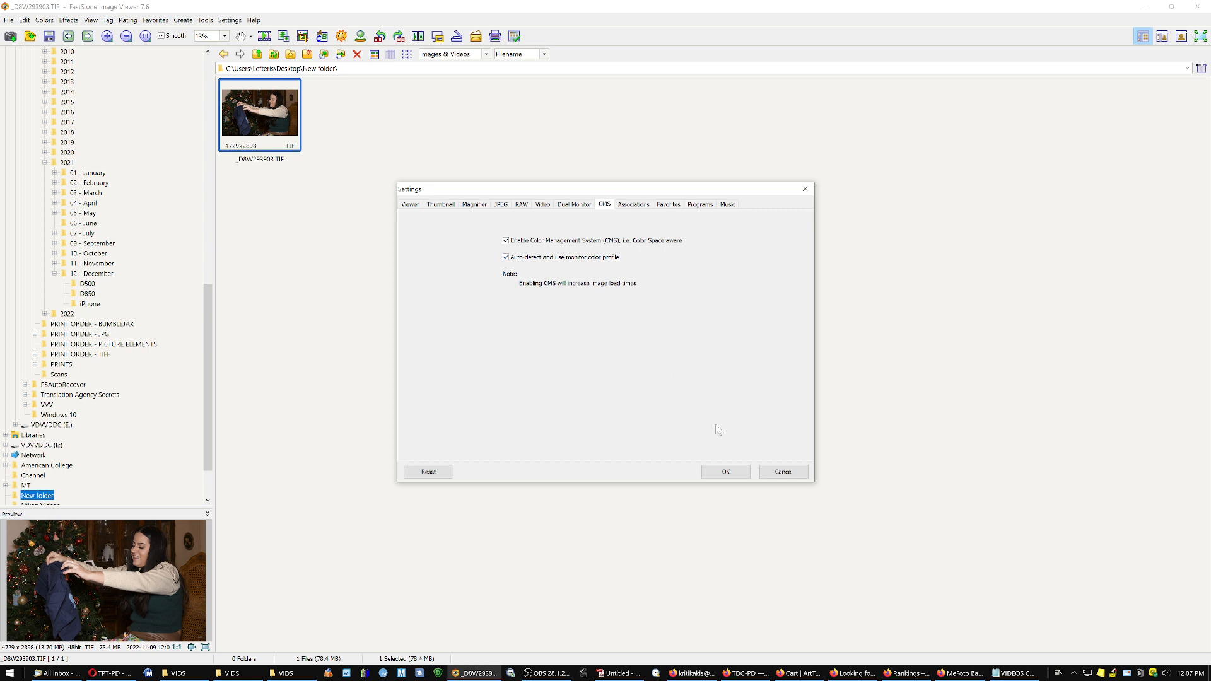
left_click(725, 472)
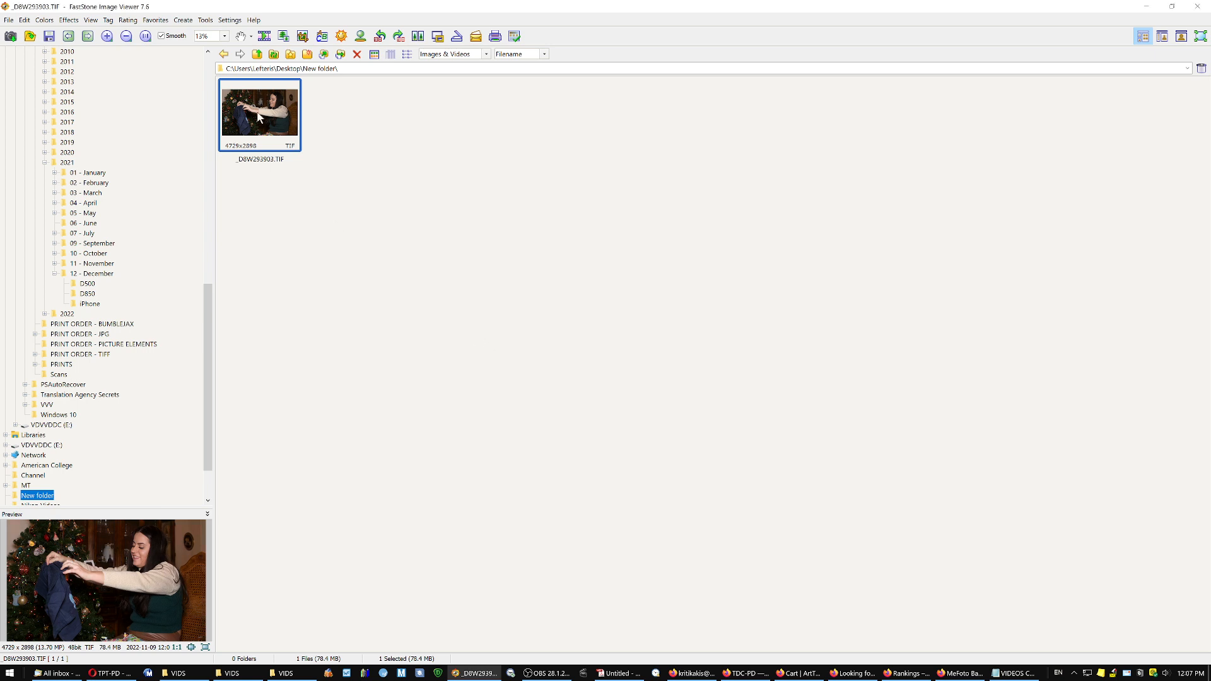
left_click(230, 19)
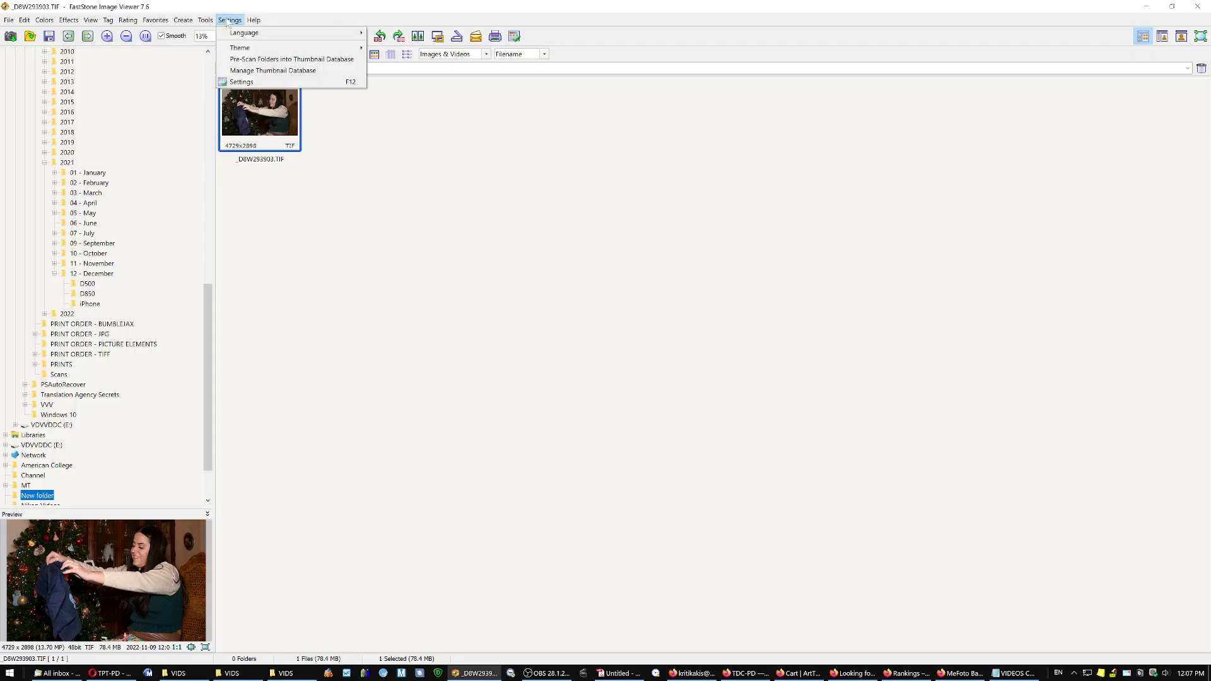
Uncheck 'Auto detect and use monitor color profile' while keeping color management enabled
left_click(241, 82)
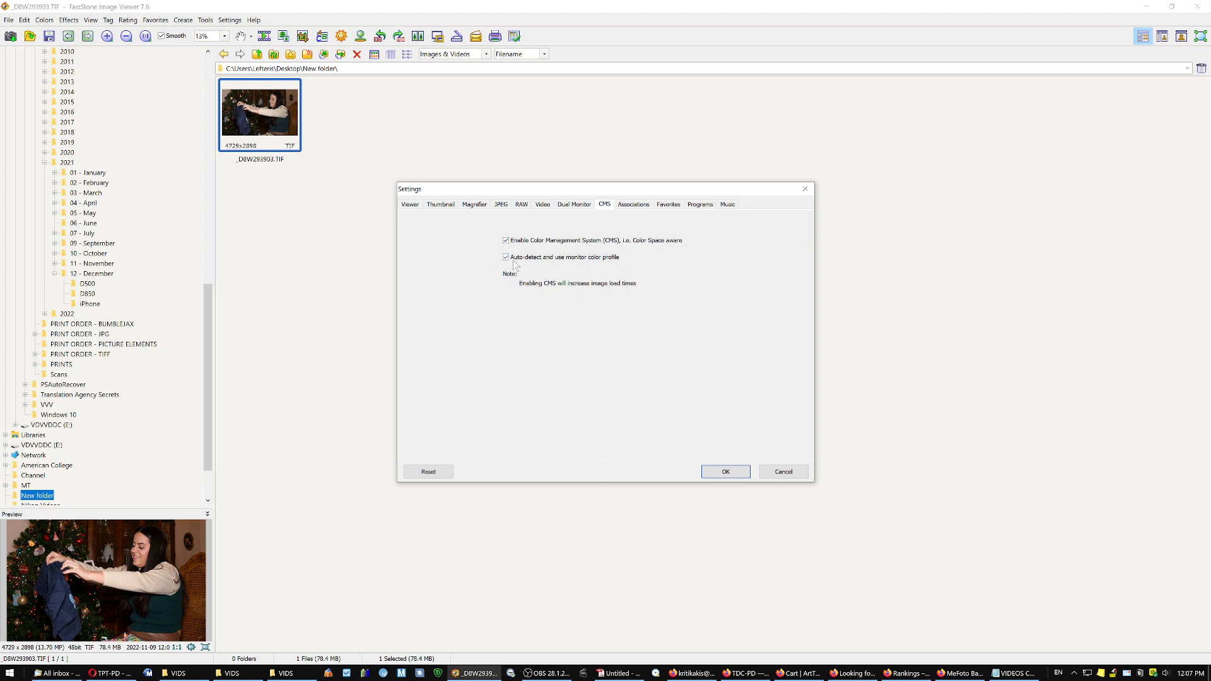
left_click(505, 257)
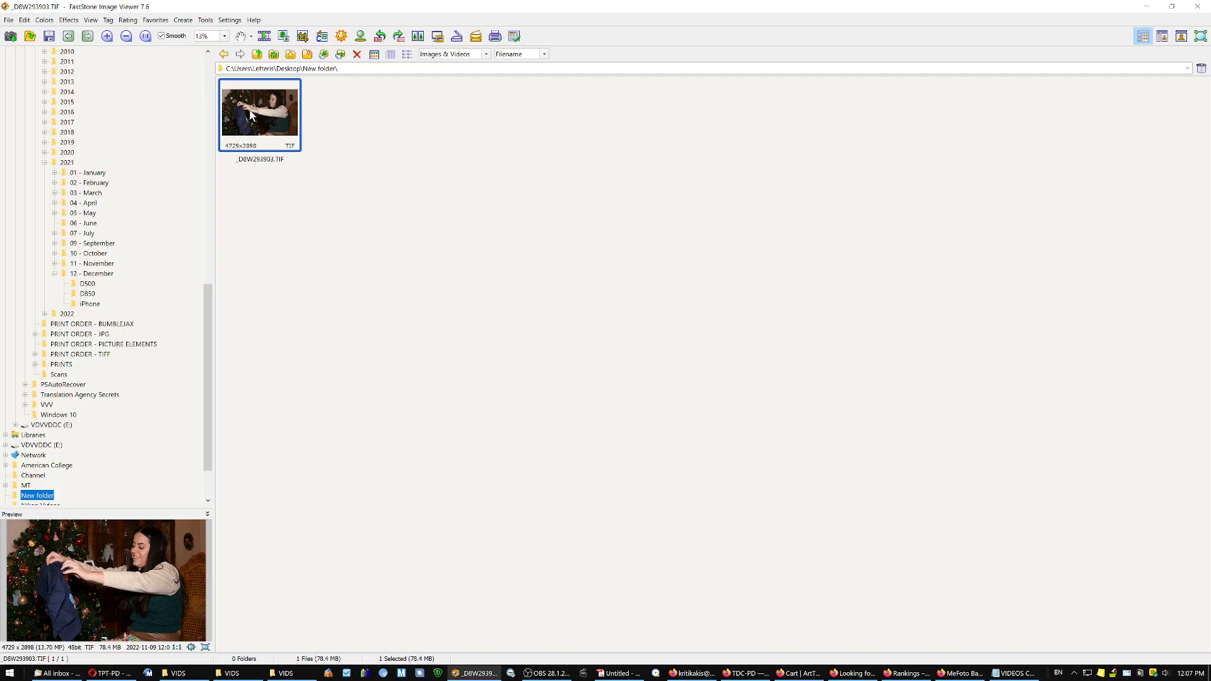
left_click(230, 20)
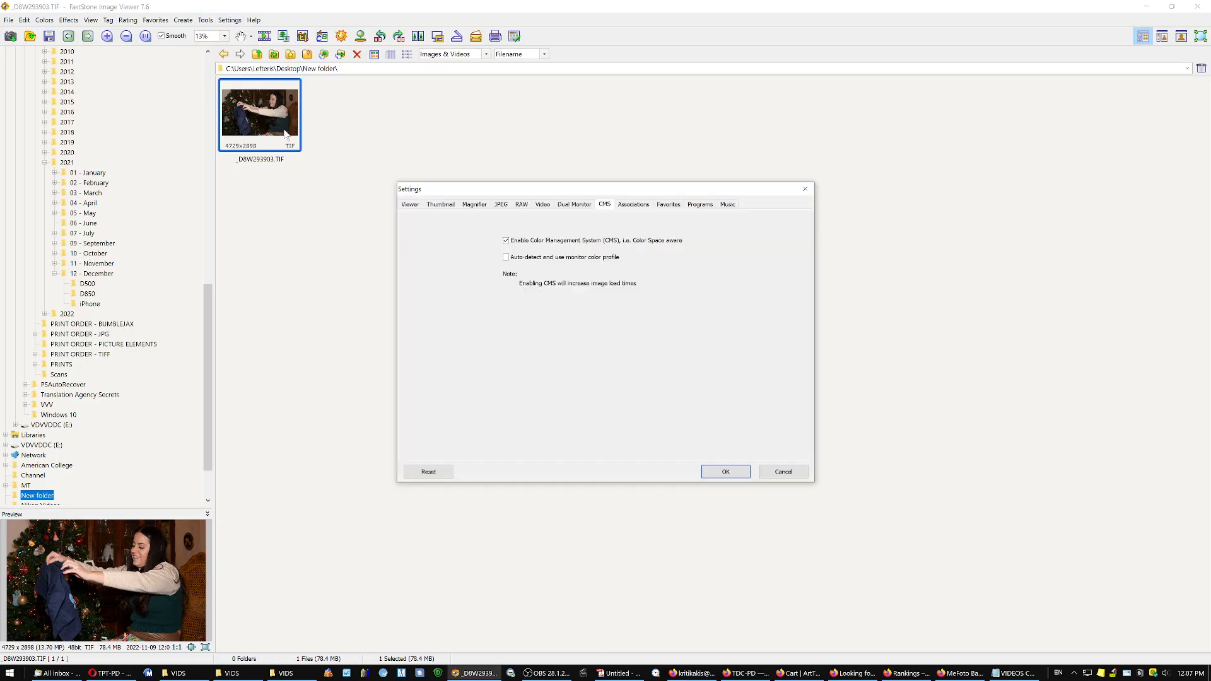
left_click(505, 240)
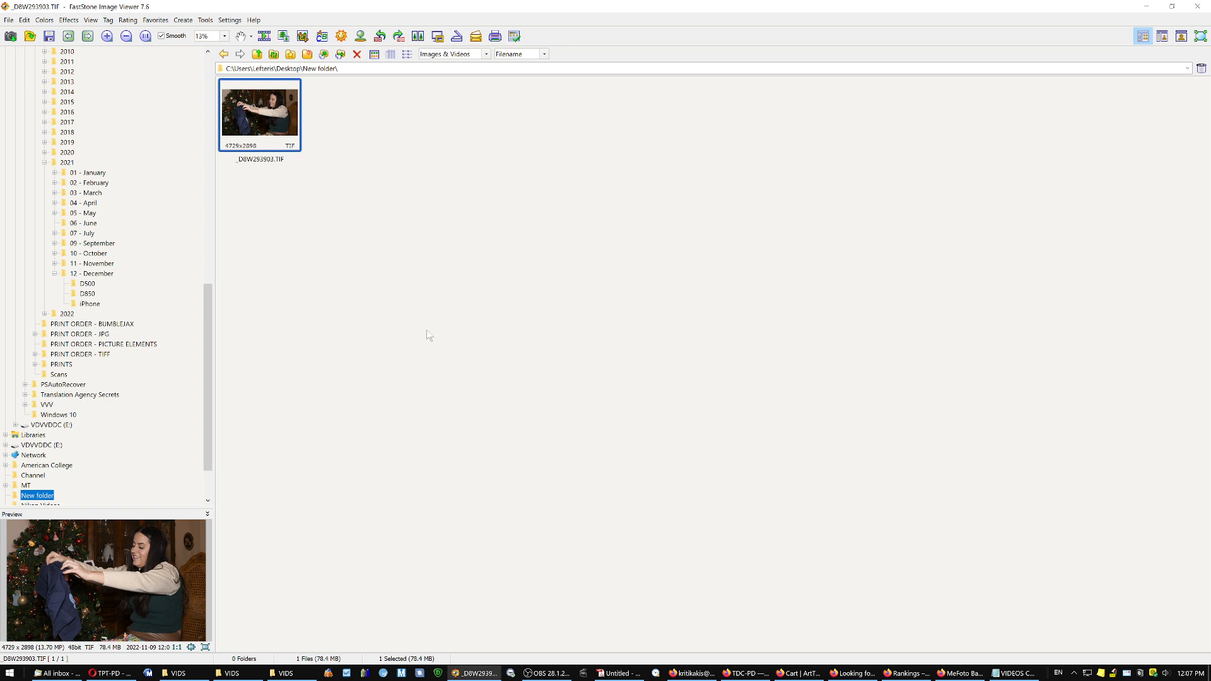
mouse_move(429, 341)
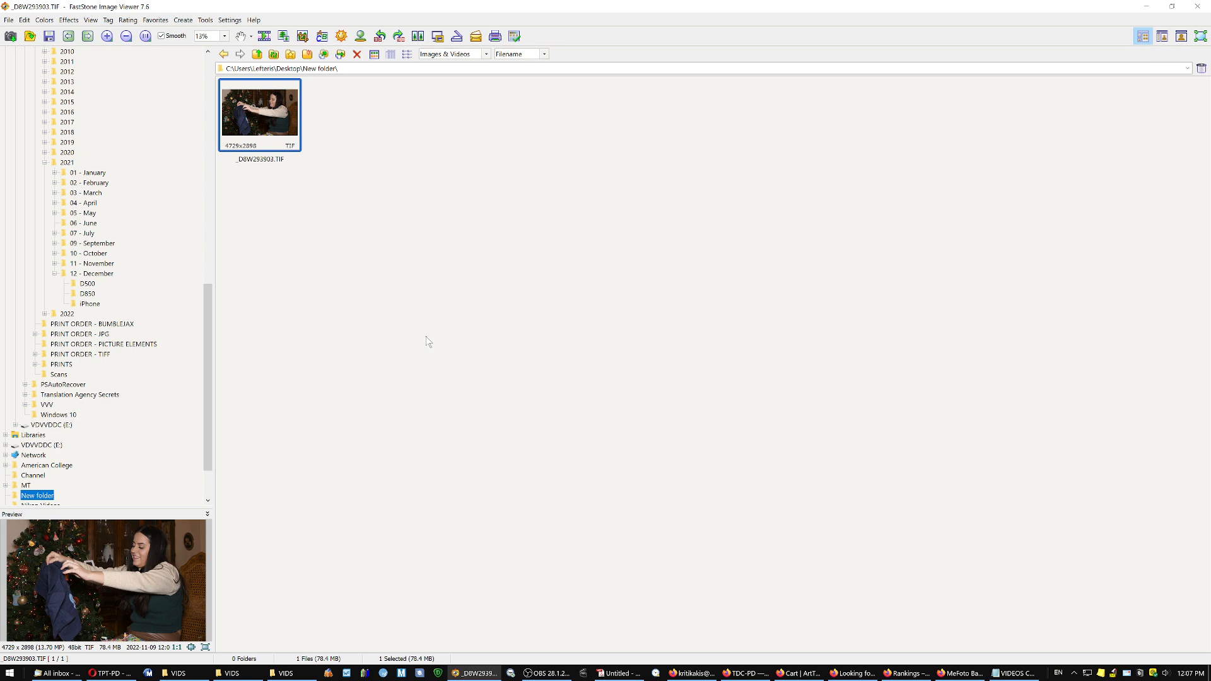
mouse_move(271, 126)
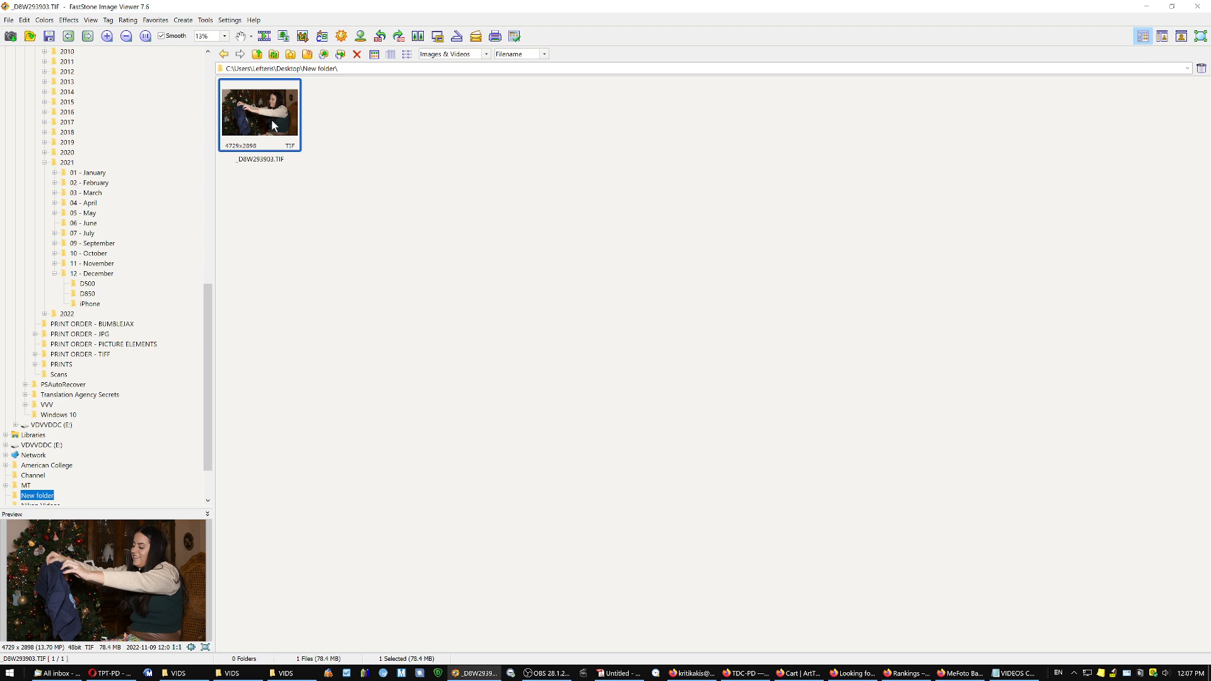